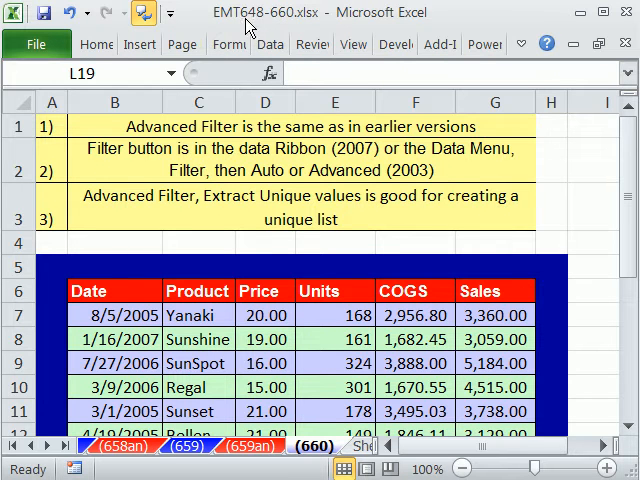
# Switch to the New Book sheet showing the Slaying Excel Dragons cover.
pyautogui.click(14, 440)
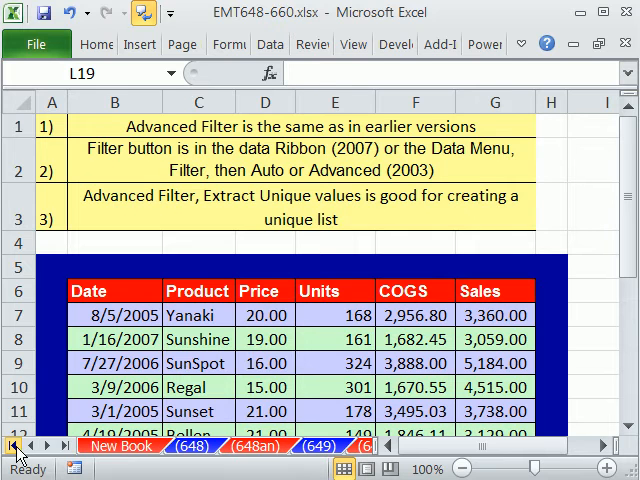
pyautogui.click(120, 446)
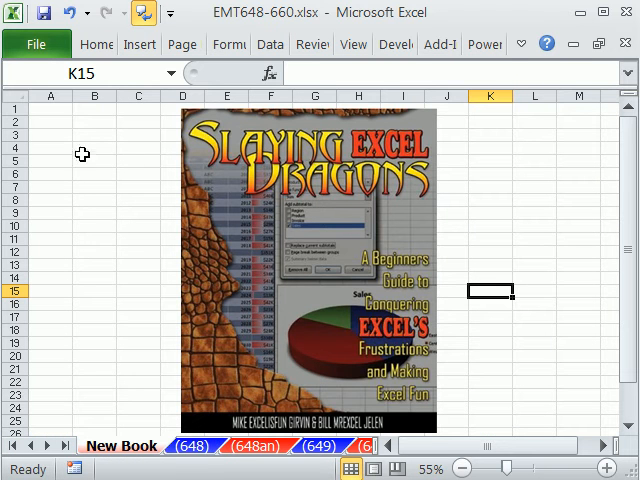
pyautogui.moveTo(184, 148)
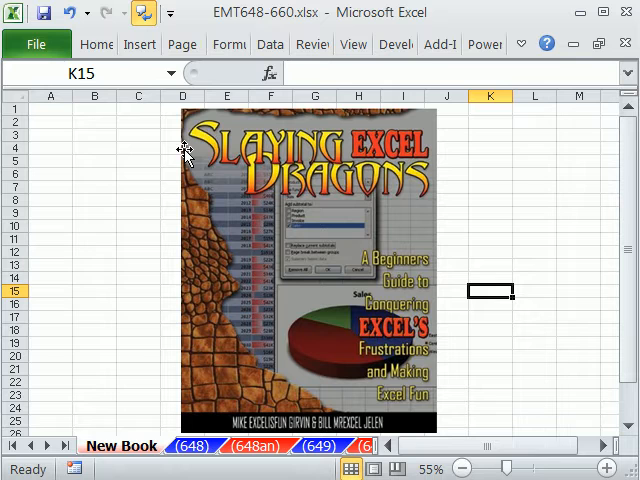
pyautogui.moveTo(204, 164)
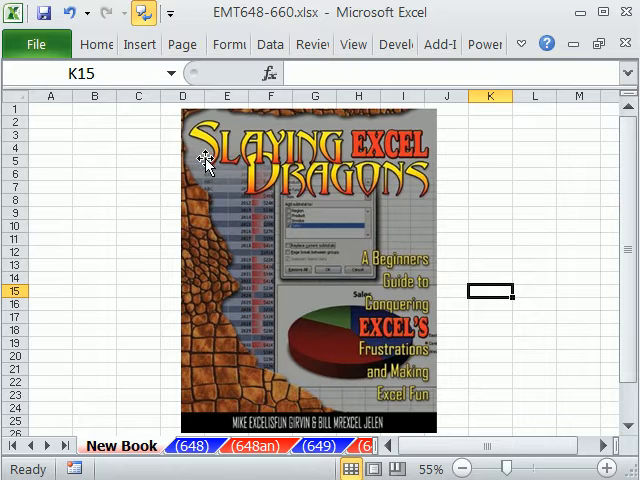
pyautogui.moveTo(488, 196)
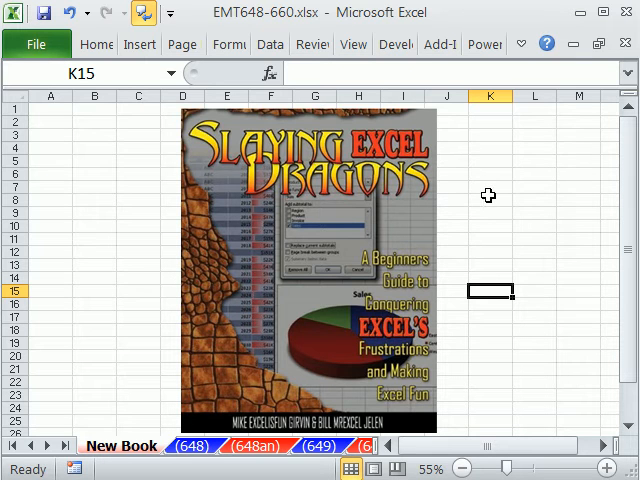
pyautogui.moveTo(484, 204)
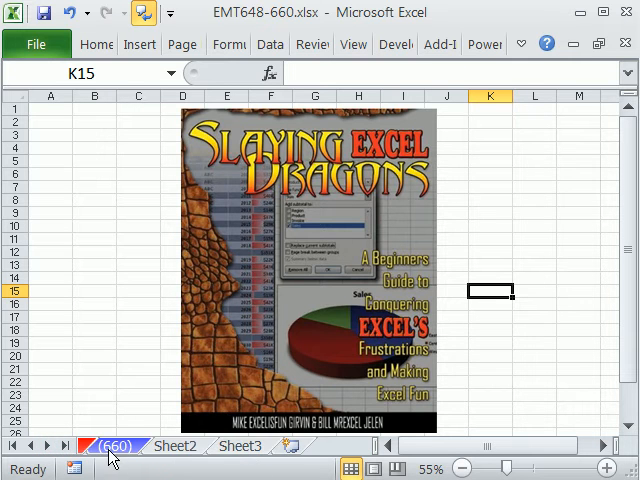
# Return to sheet (660) and select the Product header cell C6 above the repeating names.
pyautogui.click(112, 448)
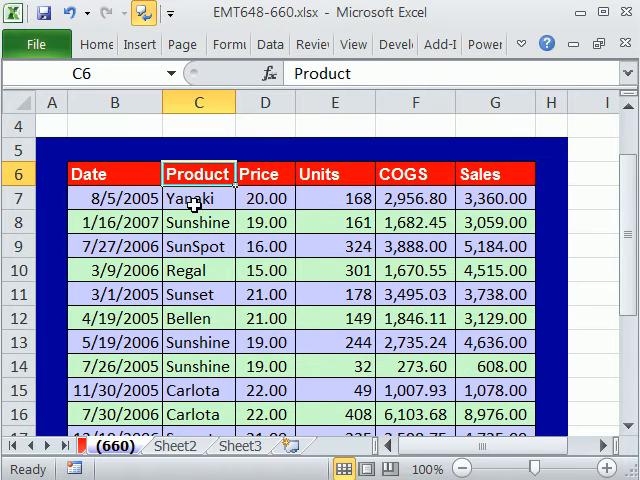
pyautogui.click(196, 294)
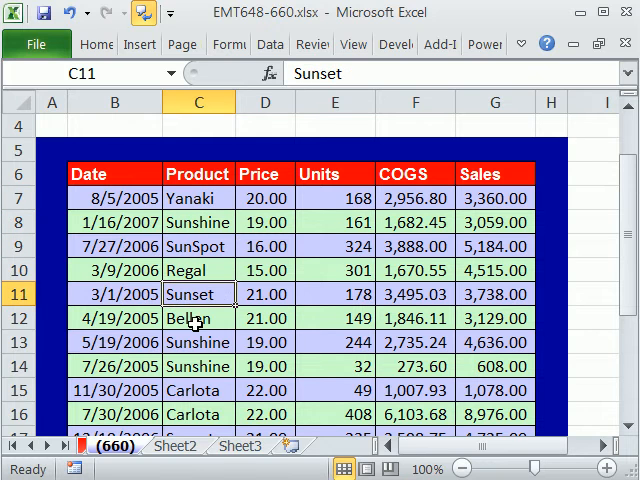
pyautogui.click(196, 366)
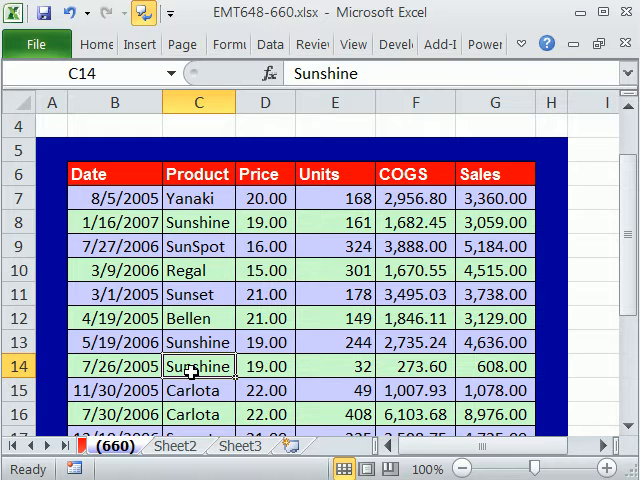
pyautogui.moveTo(202, 180)
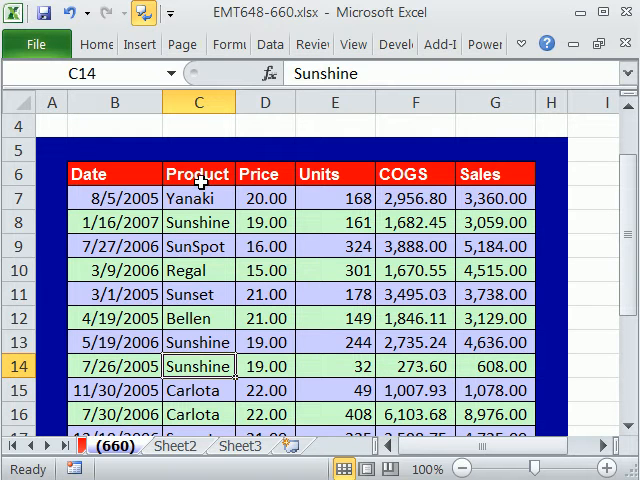
pyautogui.click(196, 172)
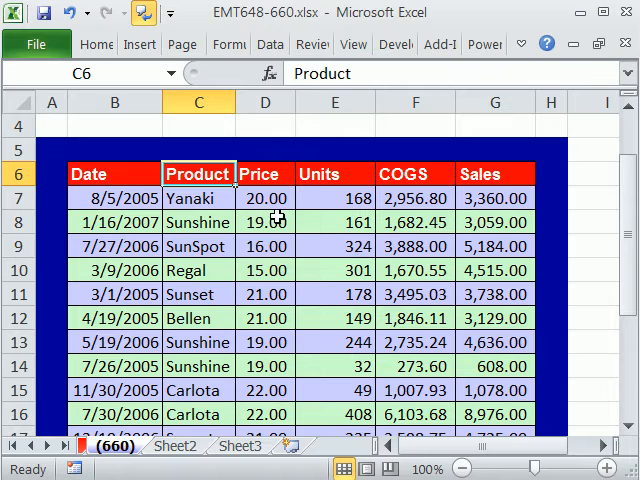
pyautogui.scroll(-3)
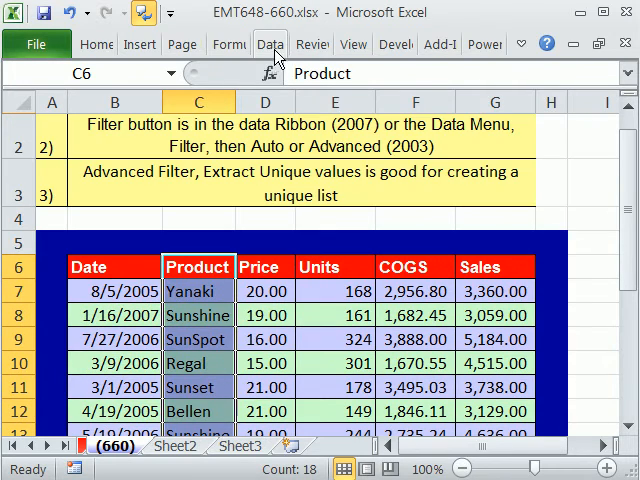
pyautogui.click(268, 44)
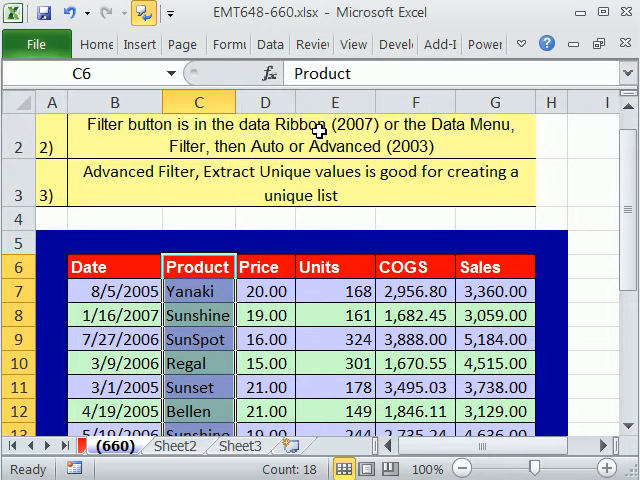
# Configure Advanced Filter on C6:C23 to copy unique records only to another location.
pyautogui.click(268, 44)
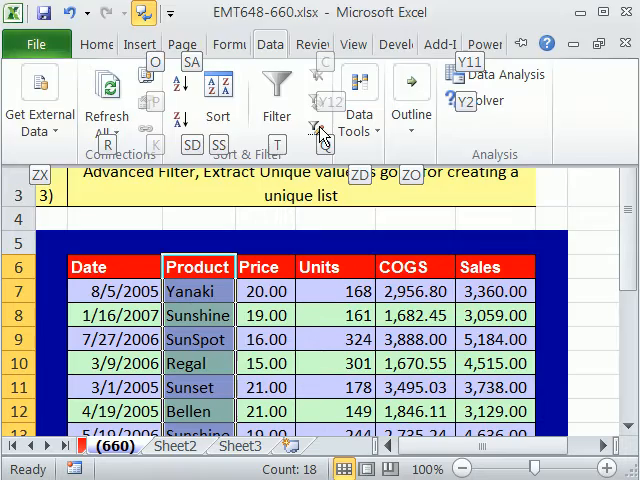
pyautogui.click(322, 130)
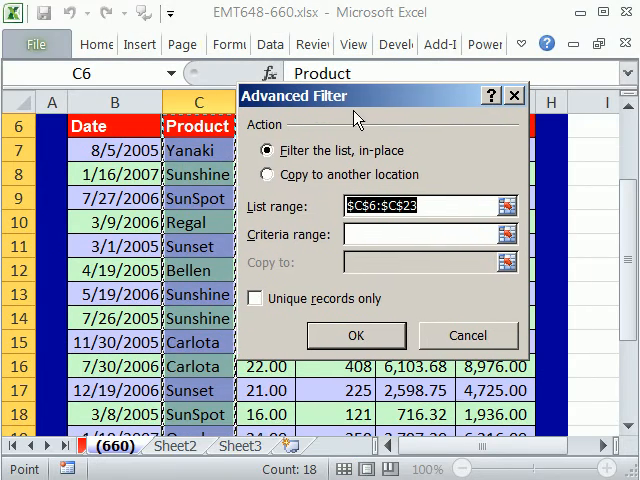
pyautogui.moveTo(178, 294)
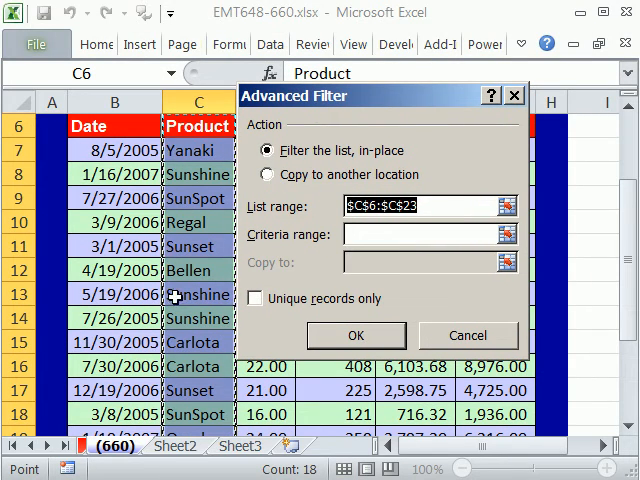
pyautogui.moveTo(310, 196)
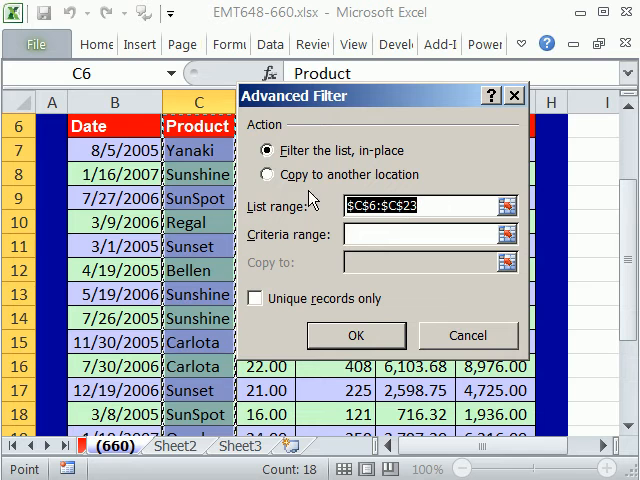
pyautogui.click(268, 174)
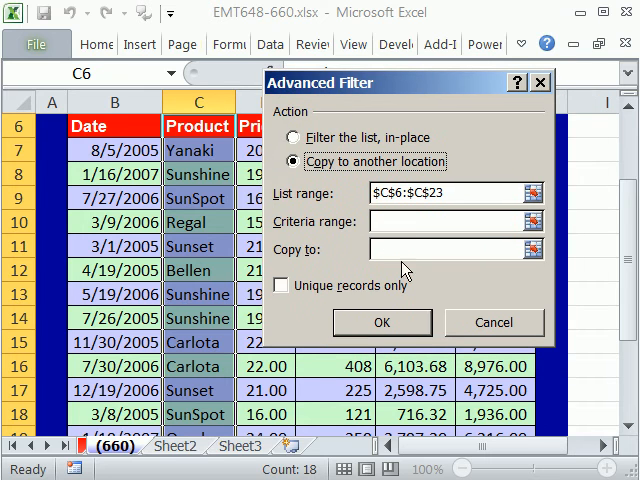
pyautogui.moveTo(268, 322)
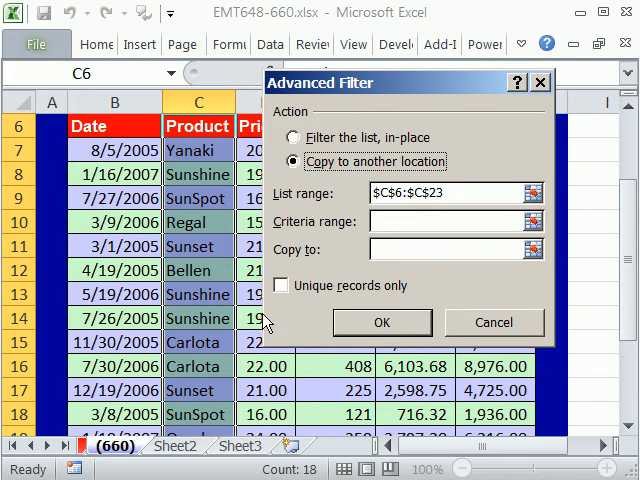
pyautogui.click(284, 286)
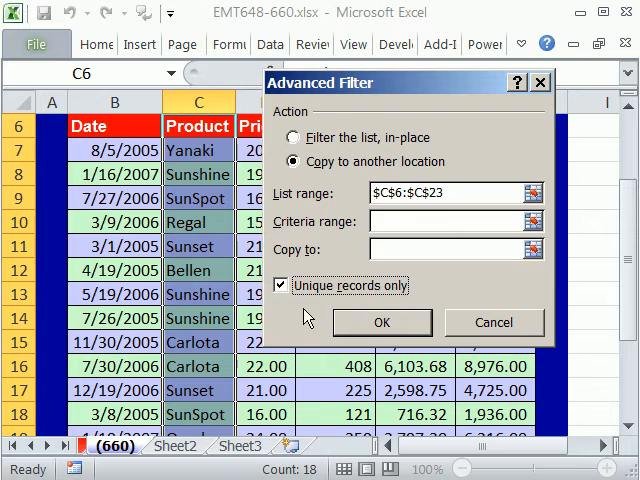
pyautogui.moveTo(224, 342)
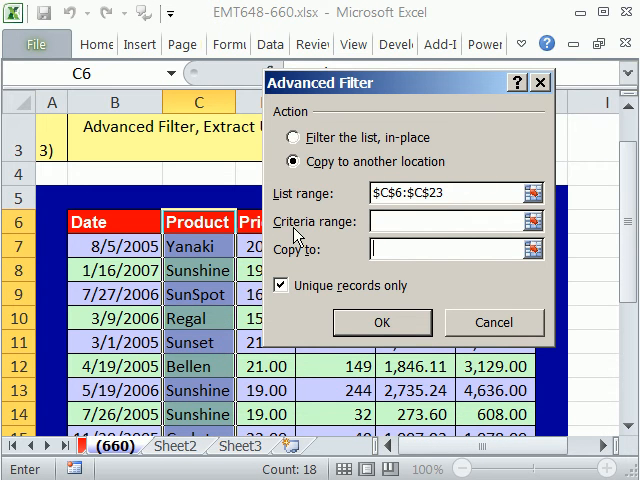
pyautogui.moveTo(204, 230)
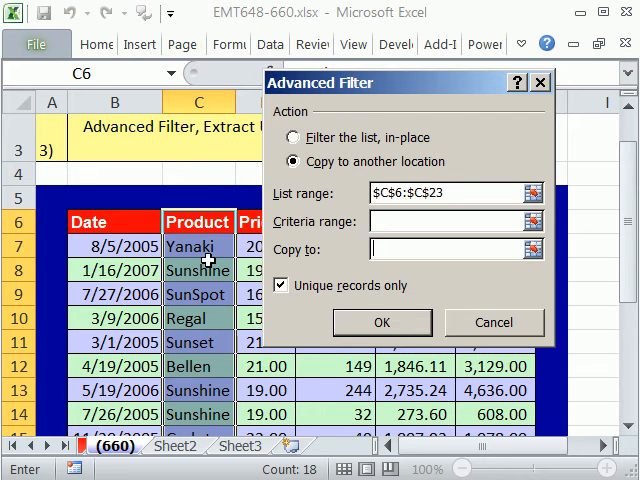
pyautogui.moveTo(304, 224)
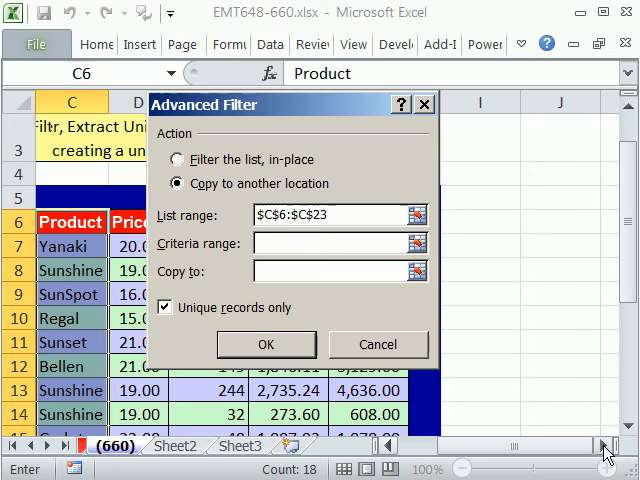
# Run the filter with Copy to J5, producing the unique product list in column J.
pyautogui.click(266, 344)
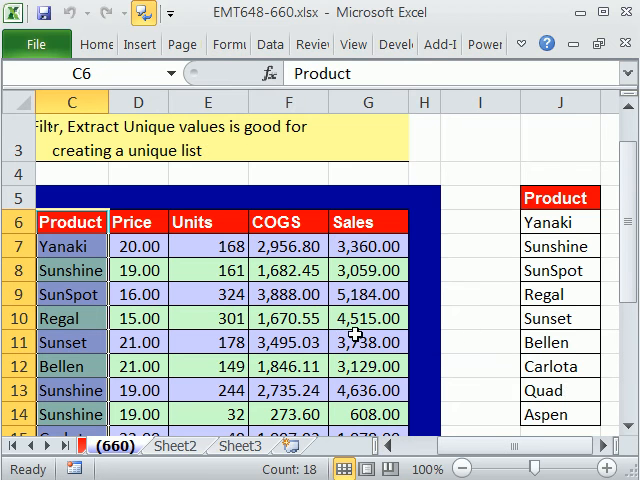
pyautogui.hscroll(3)
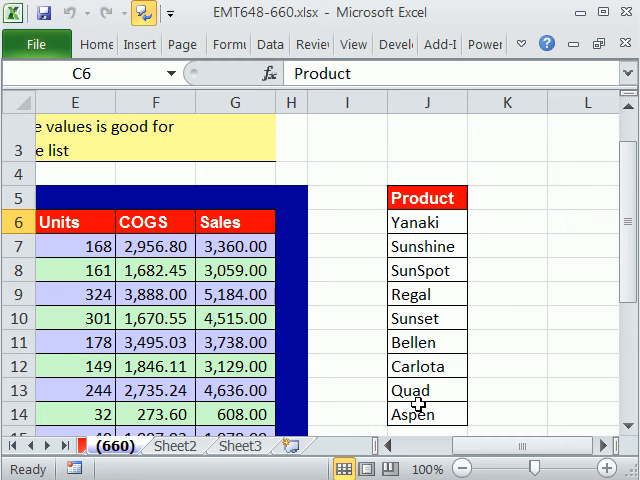
pyautogui.moveTo(444, 322)
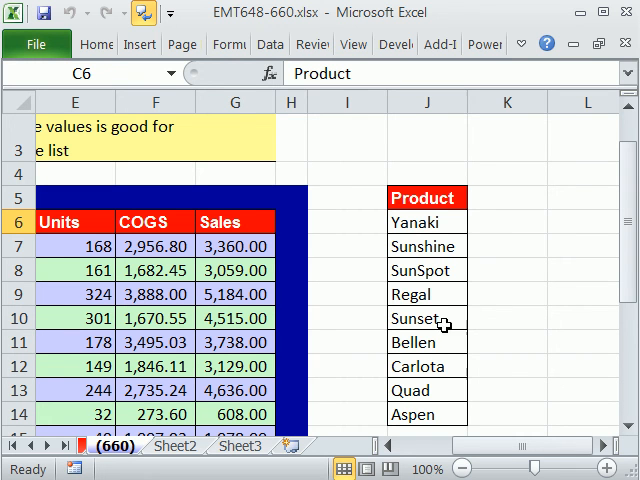
pyautogui.moveTo(456, 260)
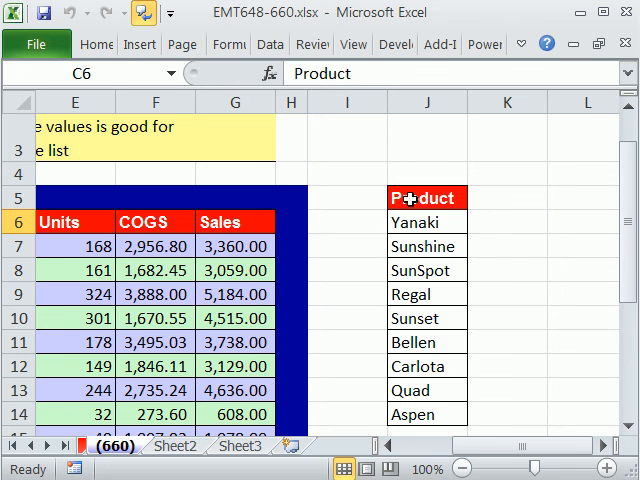
pyautogui.moveTo(420, 196)
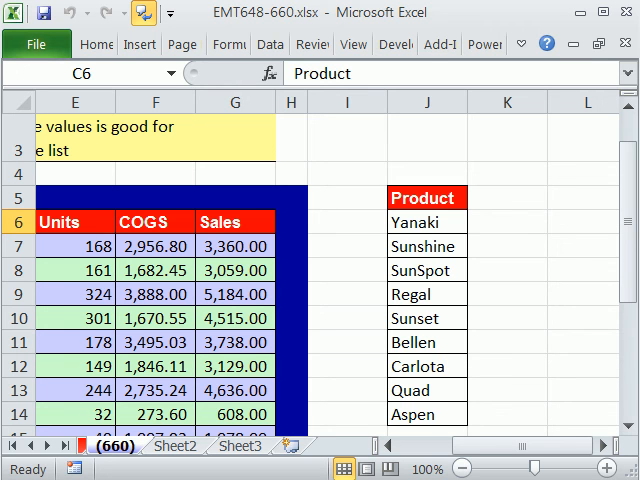